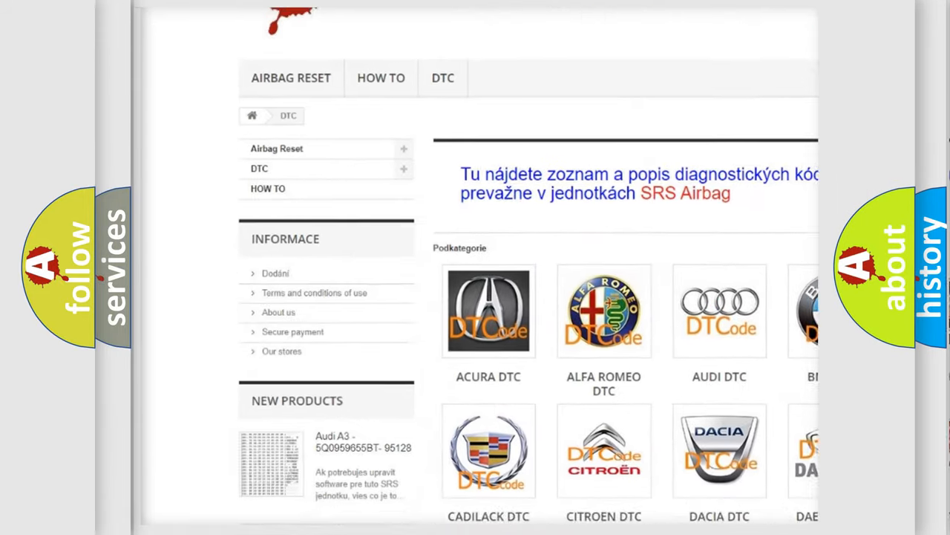
scroll(down, 3)
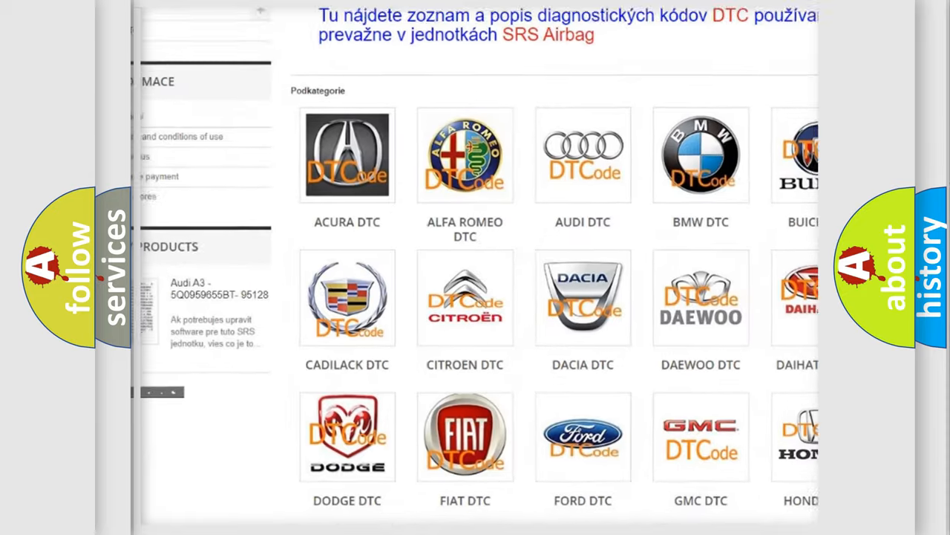
scroll(down, 3)
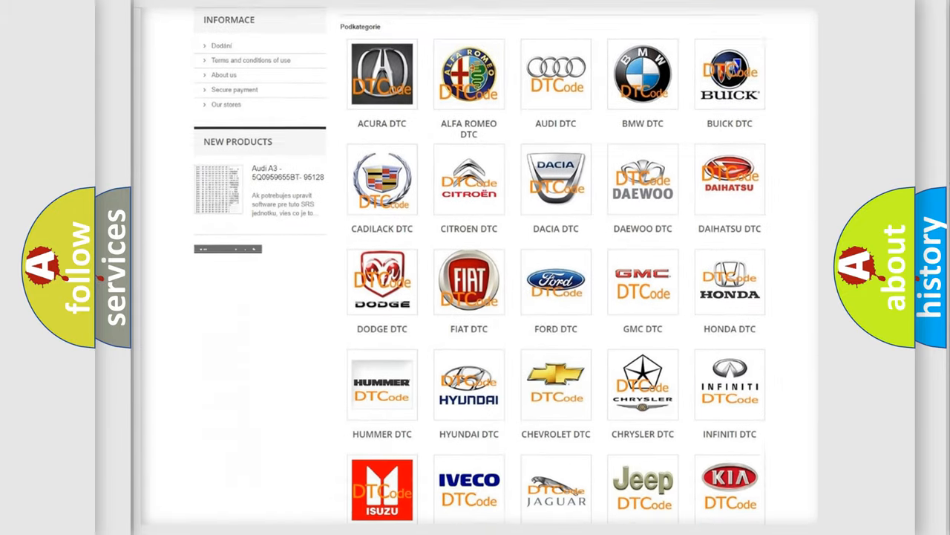
scroll(down, 3)
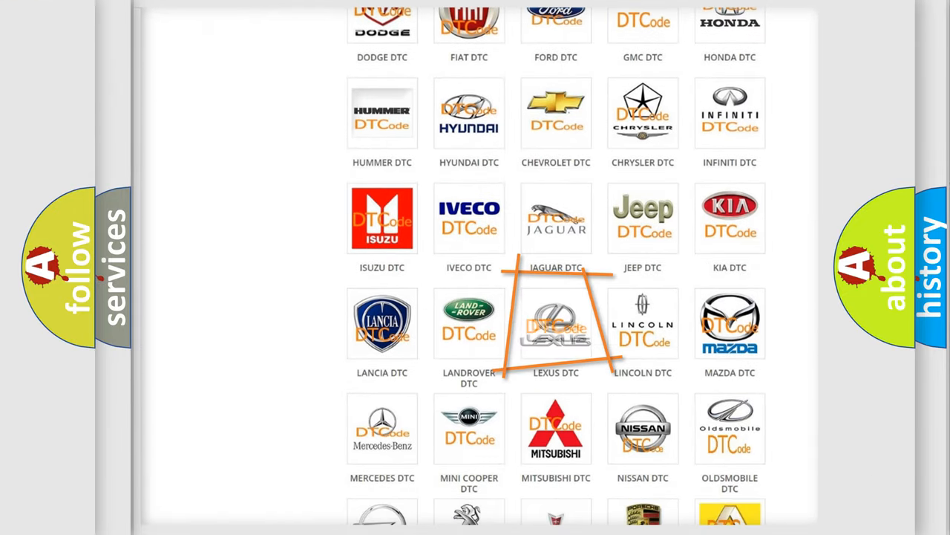